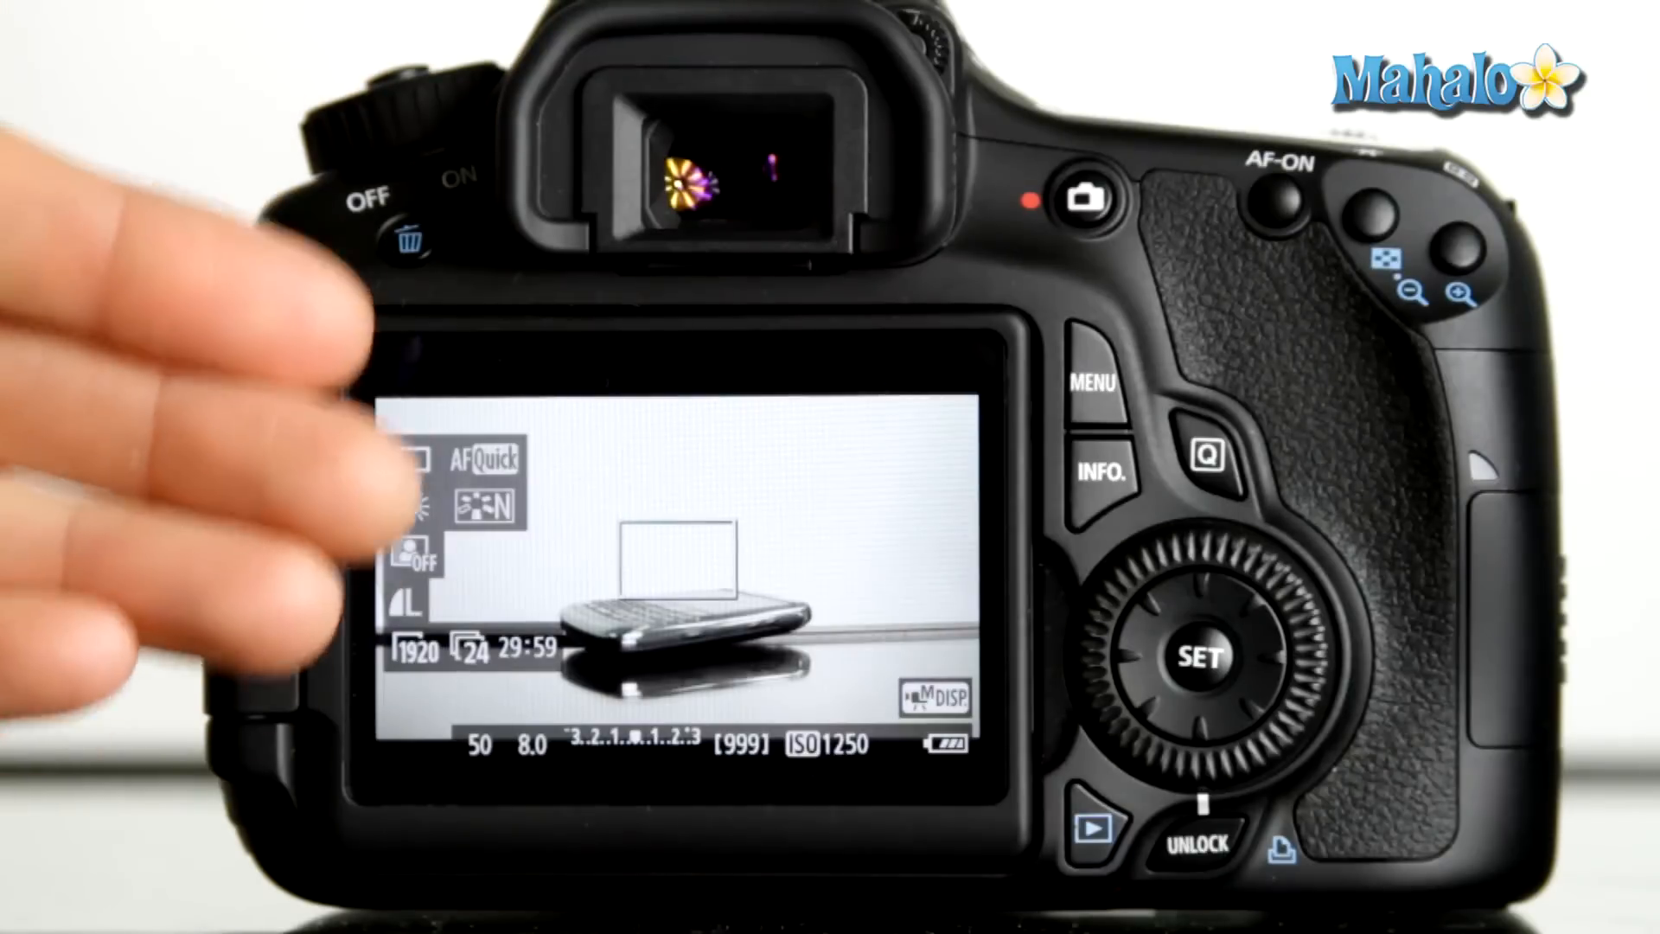
{"action": "mouse_move", "coordinate": [423, 476]}
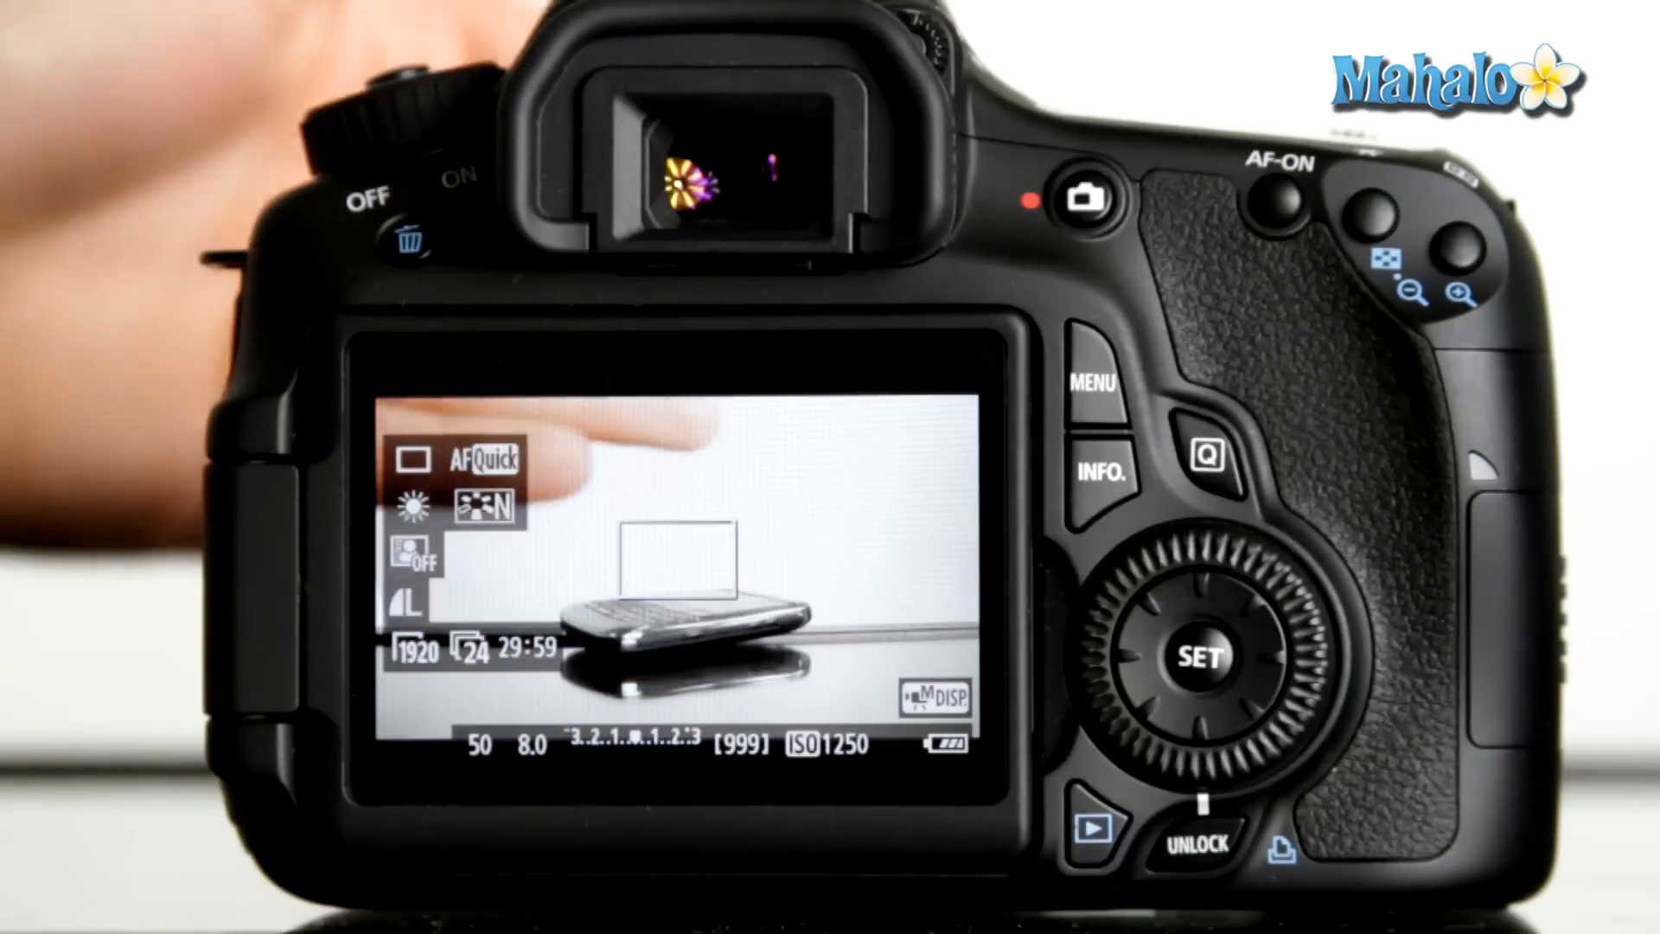